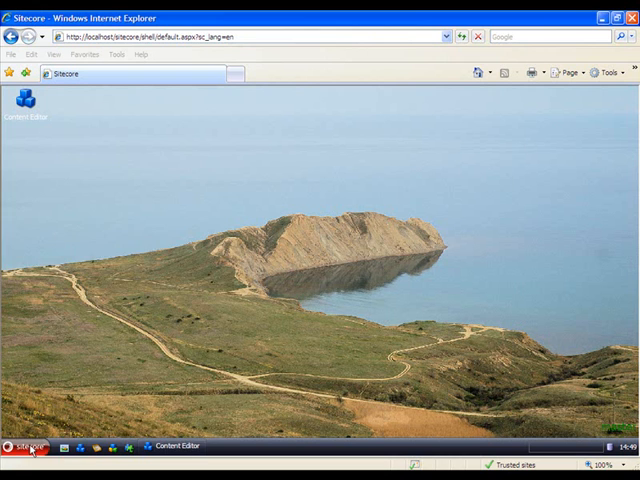
# Launch the ASR reporting application from the Sitecore start menu's application list
pyautogui.click(25, 446)
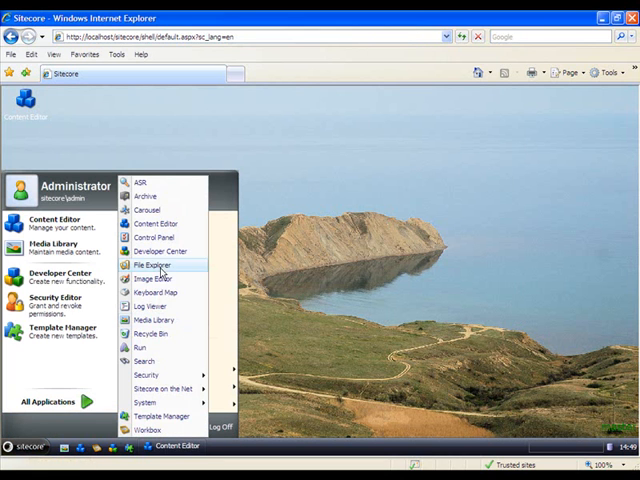
pyautogui.click(150, 265)
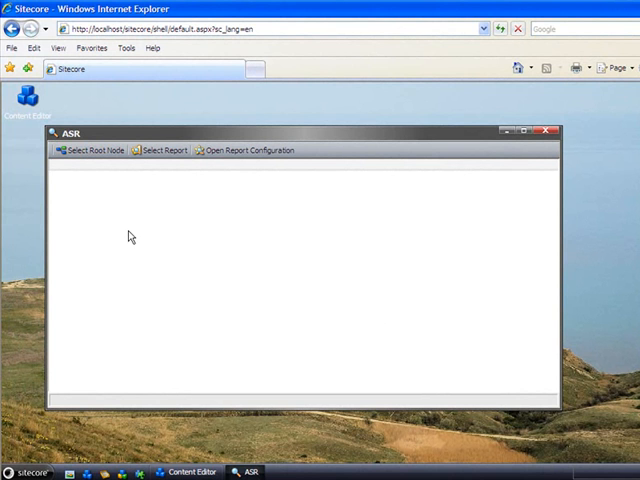
pyautogui.moveTo(90, 150)
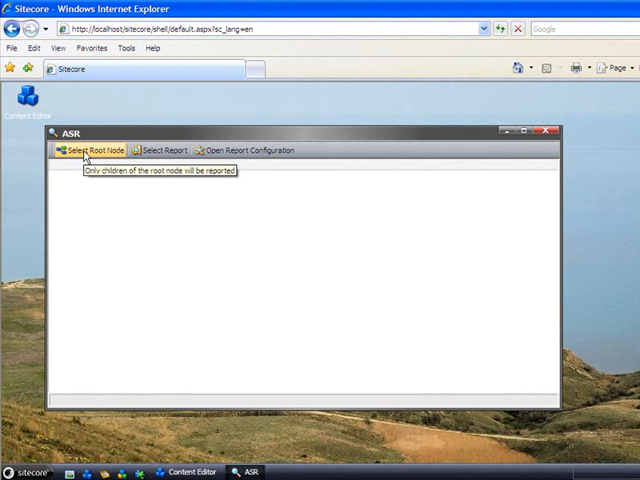
# Set the ASR report root node to the Home content item
pyautogui.click(93, 150)
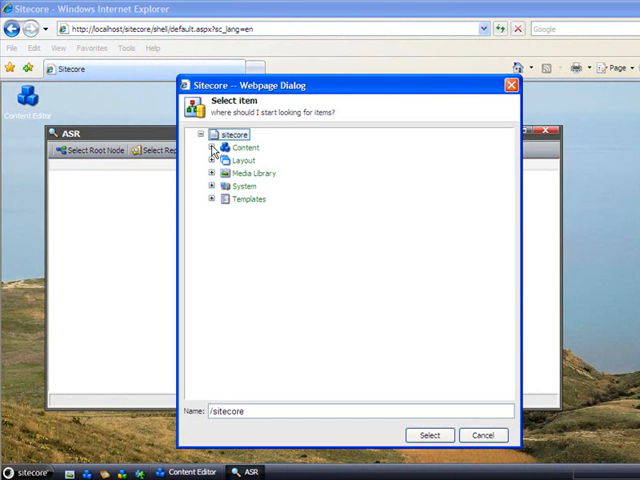
pyautogui.click(213, 147)
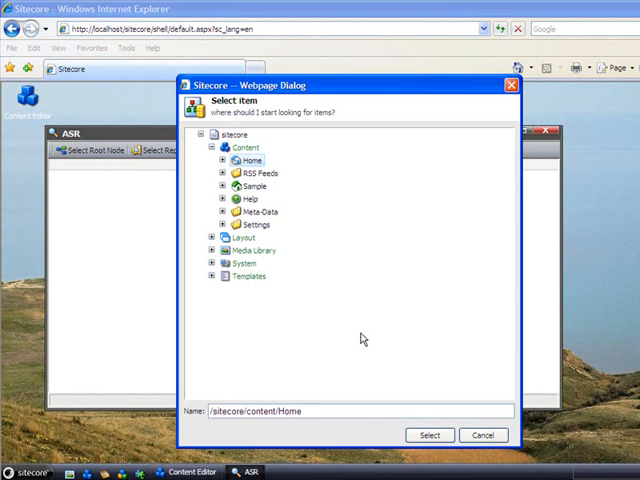
pyautogui.click(429, 434)
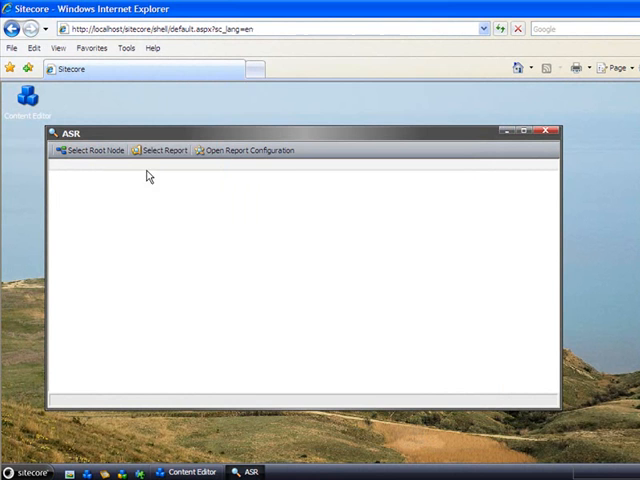
# Choose the Locked Items report in the report picker
pyautogui.click(163, 150)
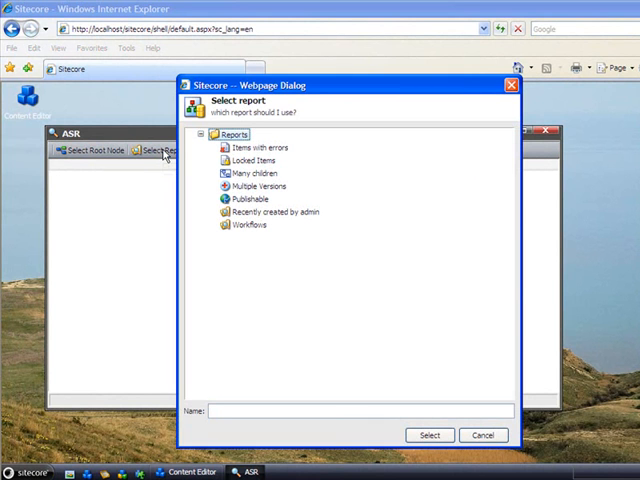
pyautogui.click(262, 147)
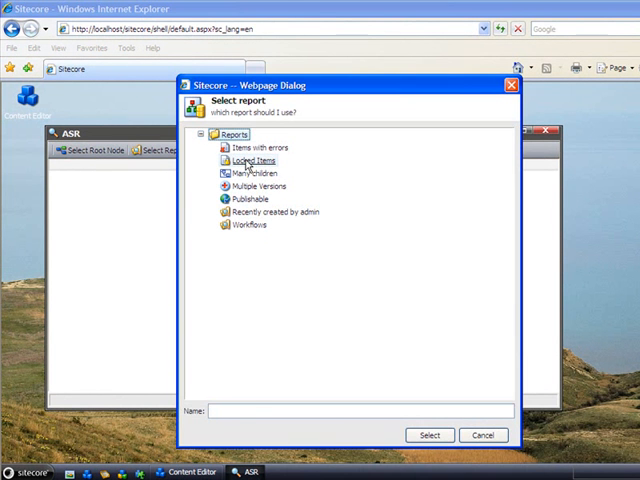
pyautogui.click(253, 160)
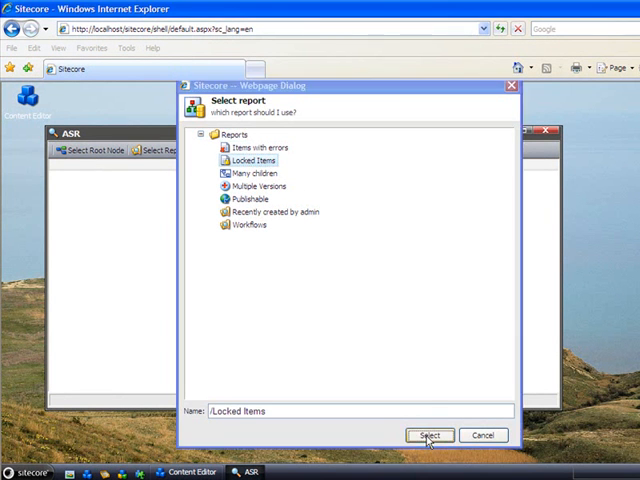
# Run the Locked Items report, listing two locked News items, then reopen the report picker
pyautogui.click(428, 434)
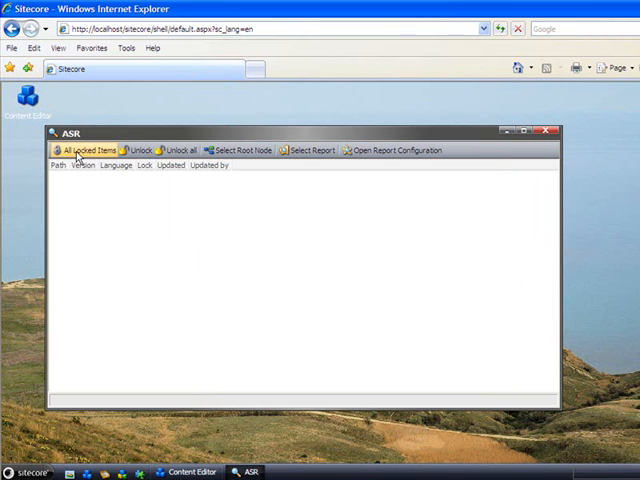
pyautogui.click(95, 149)
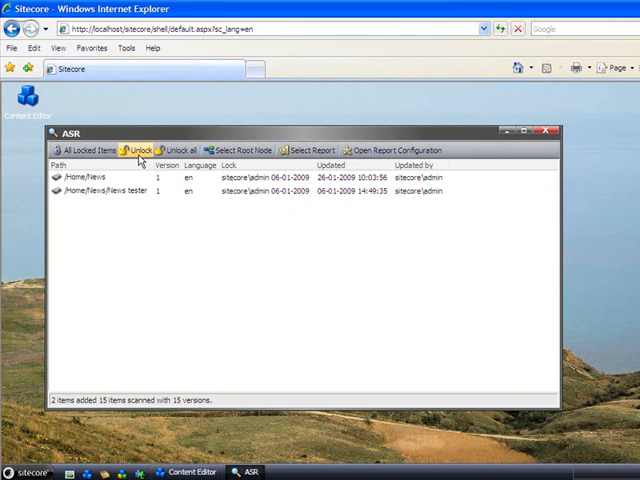
pyautogui.moveTo(180, 150)
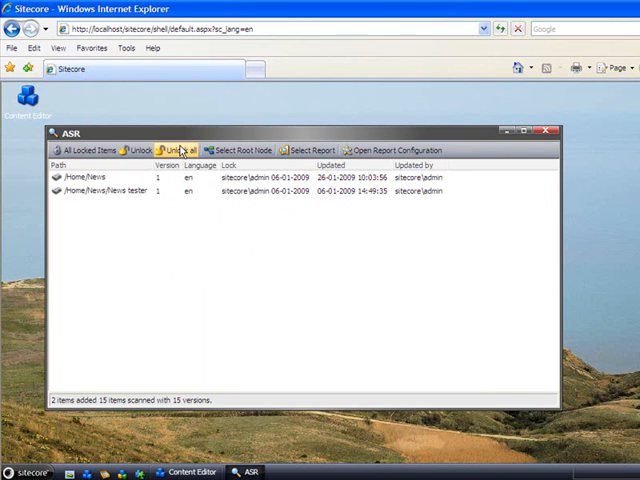
pyautogui.click(311, 149)
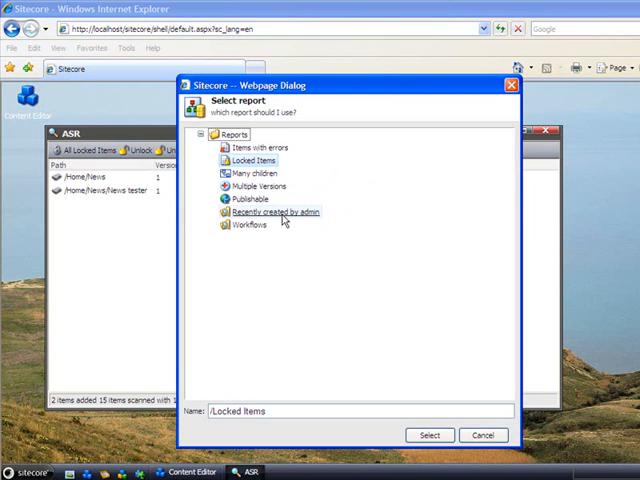
# Select and run the Recently created by admin report
pyautogui.click(276, 212)
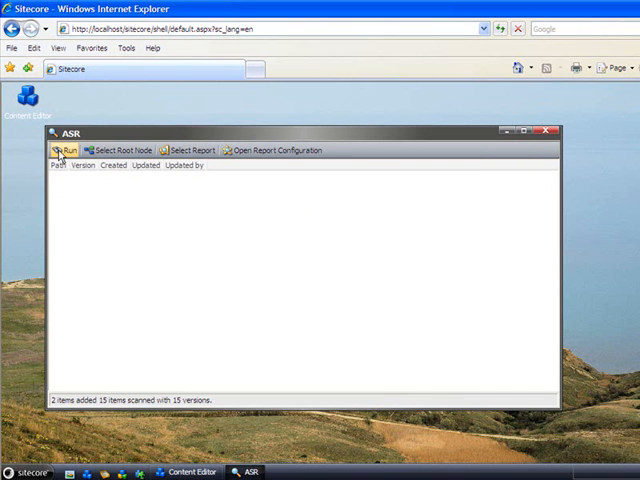
pyautogui.click(57, 150)
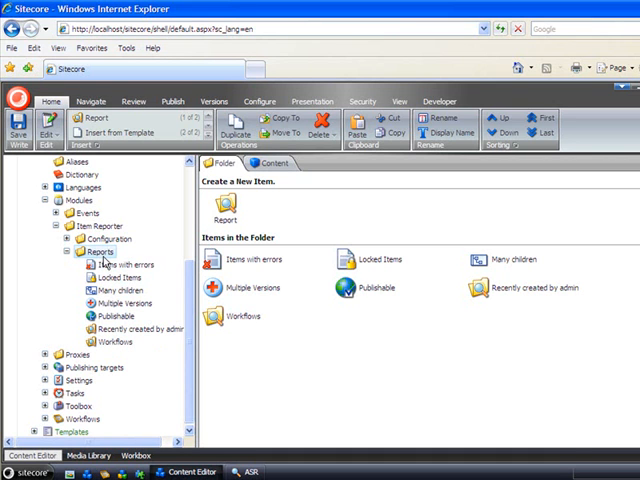
# Open the Locked Items report definition under Modules > Item Reporter > Reports
pyautogui.rightClick(96, 251)
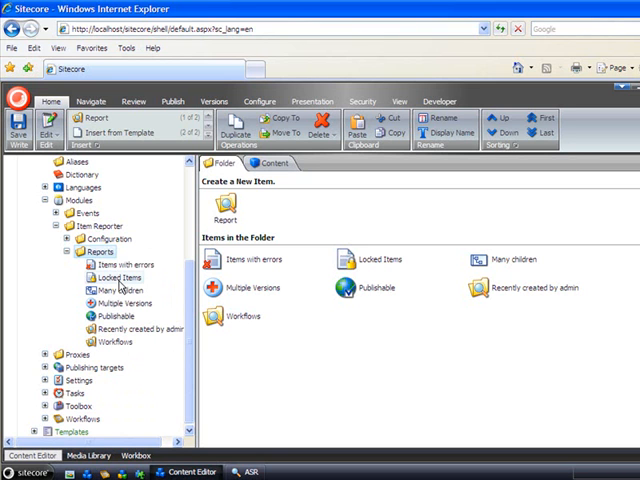
pyautogui.click(120, 277)
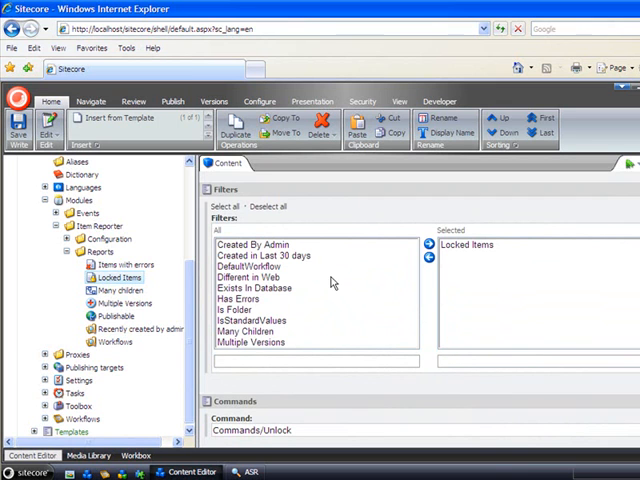
pyautogui.moveTo(335, 283)
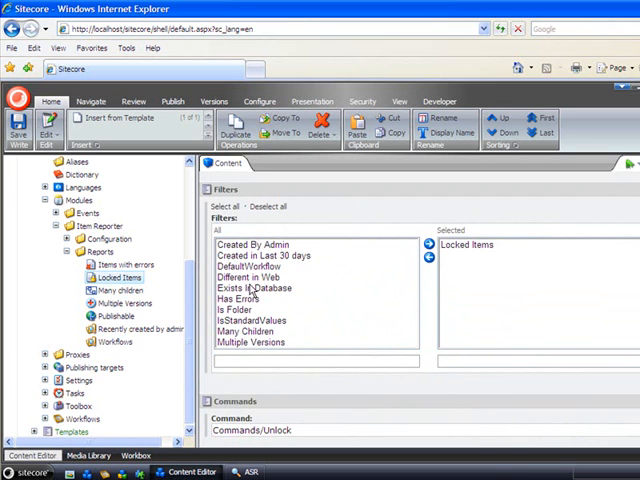
pyautogui.moveTo(405, 287)
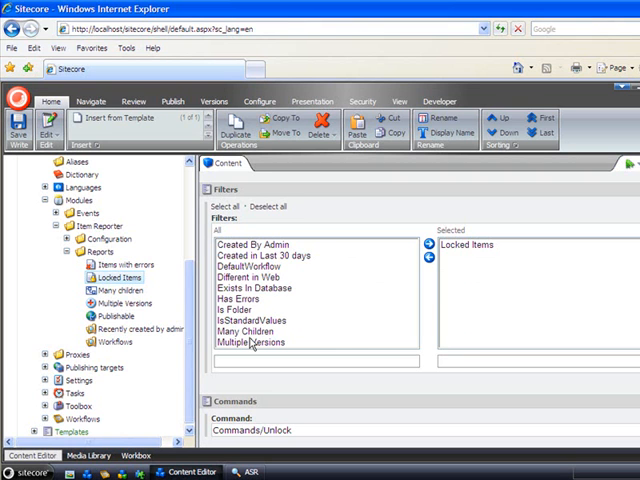
pyautogui.moveTo(255, 343)
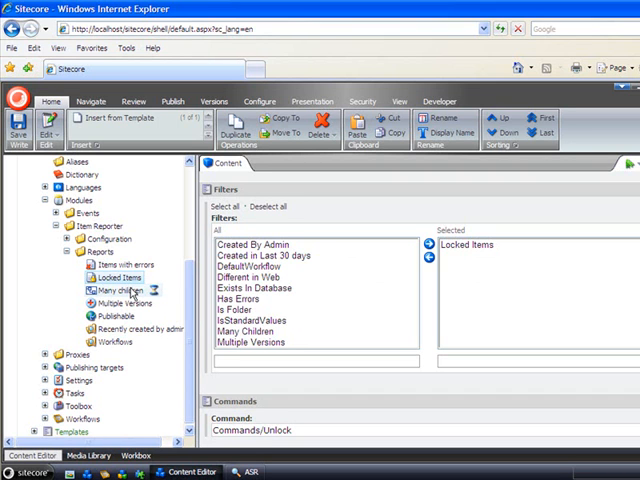
# View the Many children and Multiple Versions report definitions in the Reports folder
pyautogui.click(120, 290)
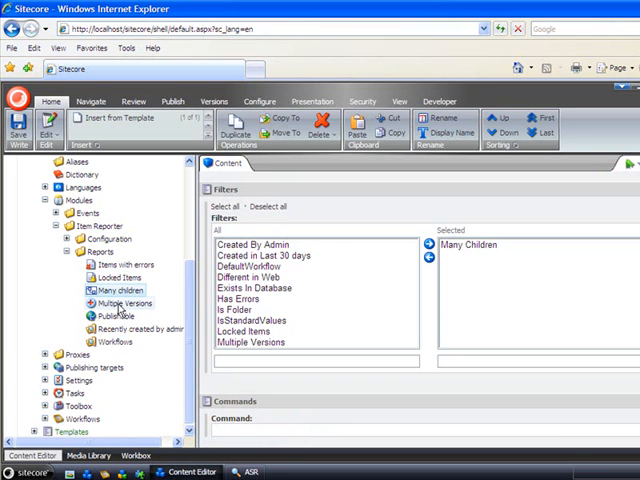
pyautogui.click(123, 302)
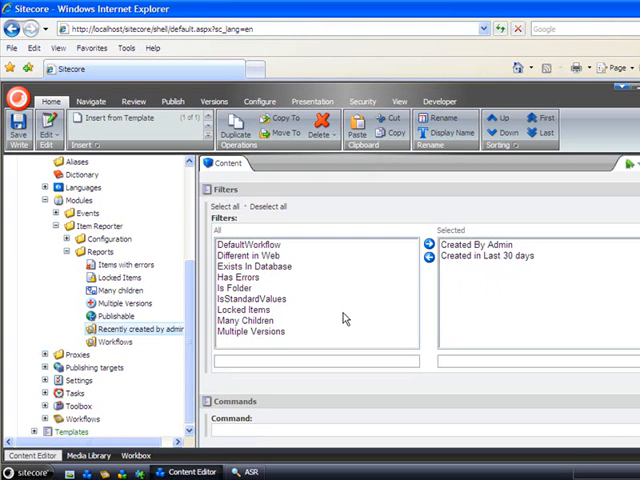
pyautogui.moveTo(344, 318)
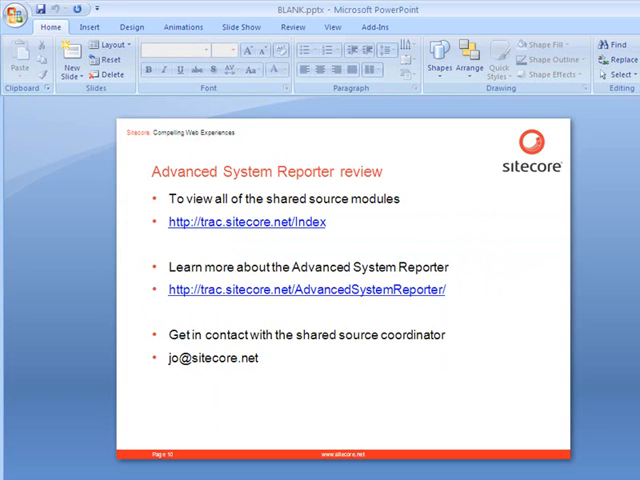
pyautogui.moveTo(315, 251)
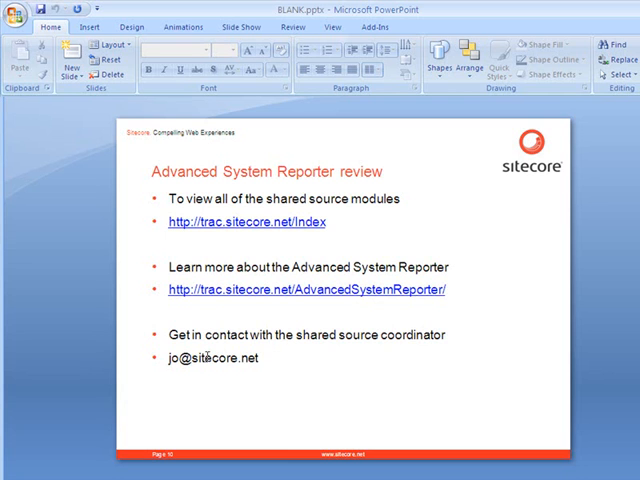
pyautogui.moveTo(292, 357)
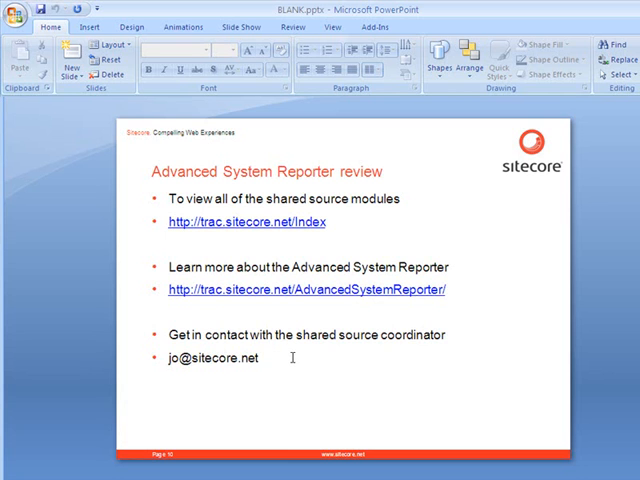